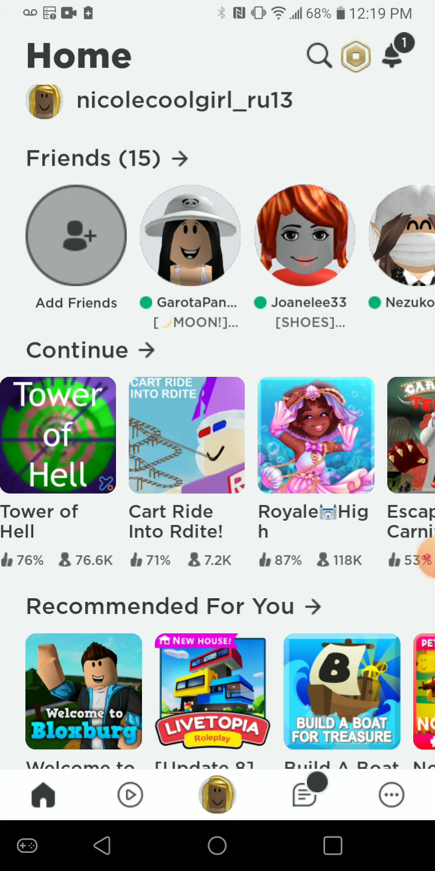
# Step: Swipe left through the Continue row of recently played experiences toward Tower of Hell
pyautogui.hscroll(-3)
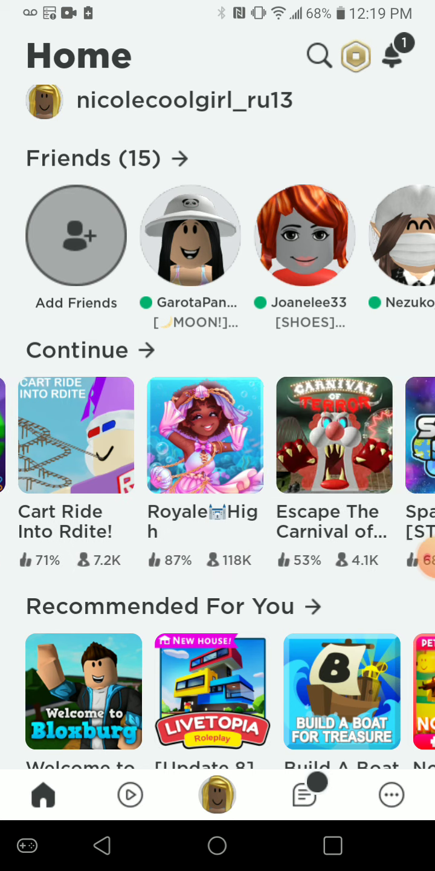
pyautogui.hscroll(-3)
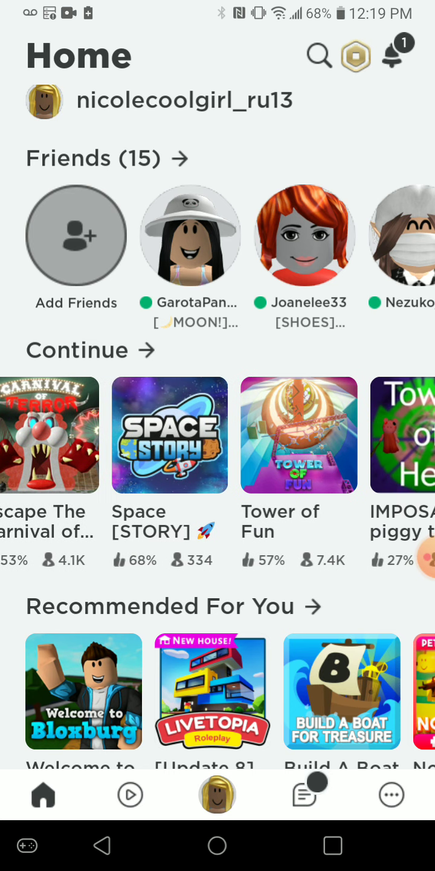
pyautogui.hscroll(-3)
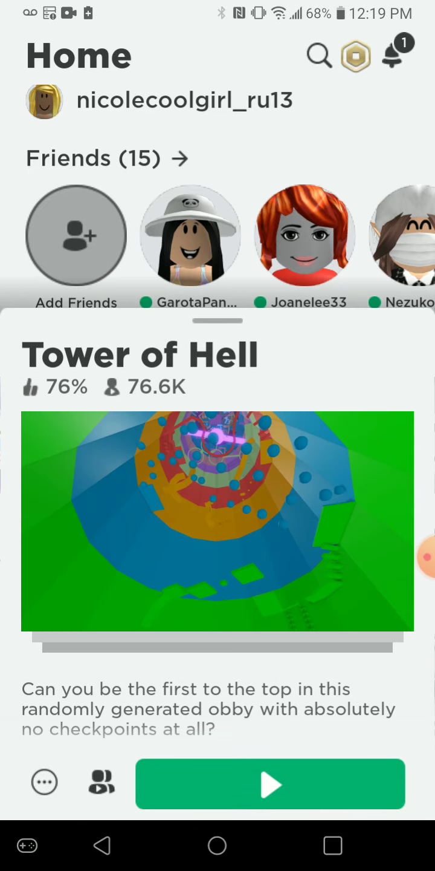
pyautogui.click(271, 783)
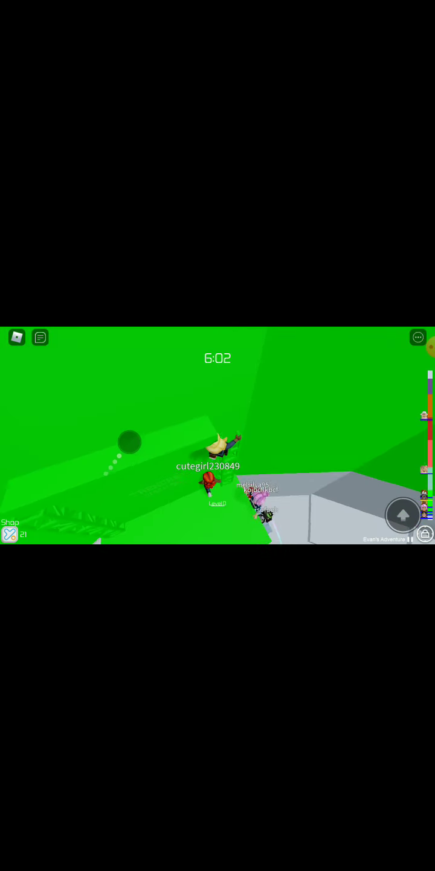
# Step: Use the in-game Roblox menu to choose Leave for Tower of Hell
pyautogui.click(418, 336)
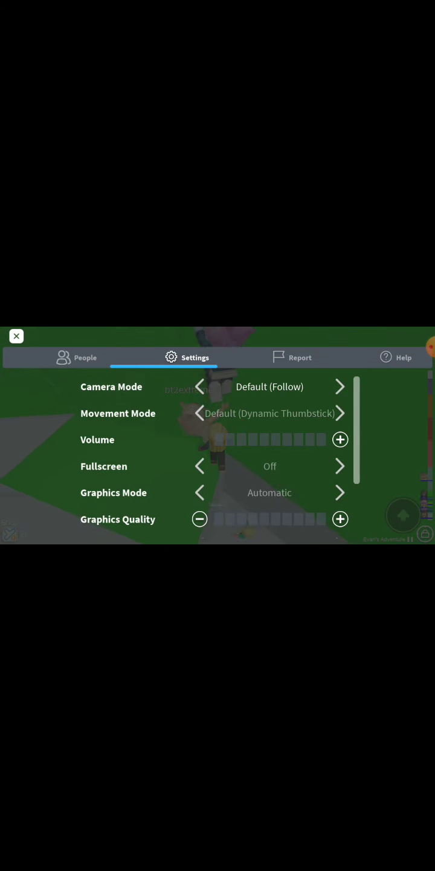
pyautogui.click(17, 336)
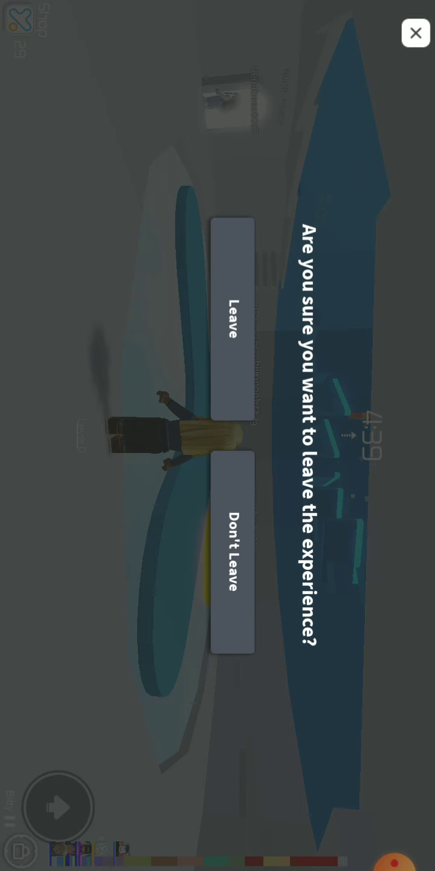
# Step: Confirm leaving the Tower of Hell experience and return to Home
pyautogui.click(229, 320)
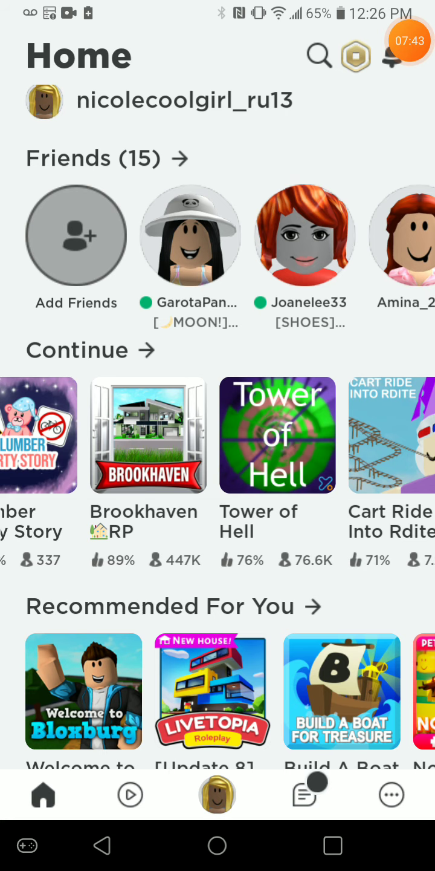
# Step: Search Roblox experiences for "among us" from the Home search field
pyautogui.click(319, 56)
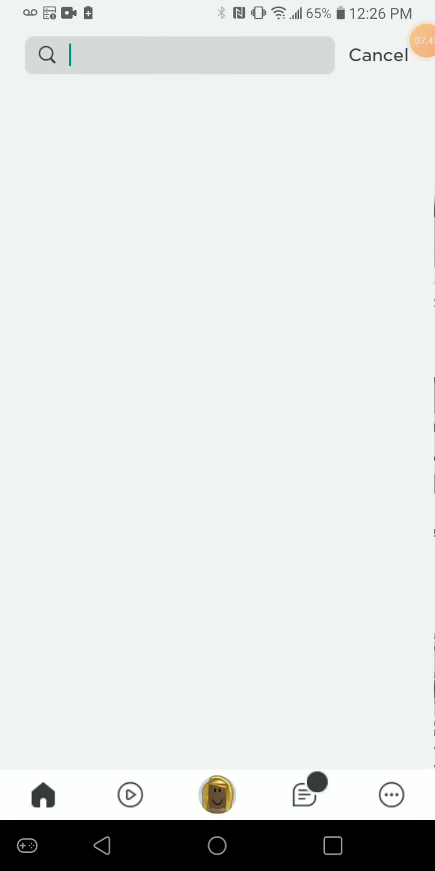
pyautogui.write('among us')
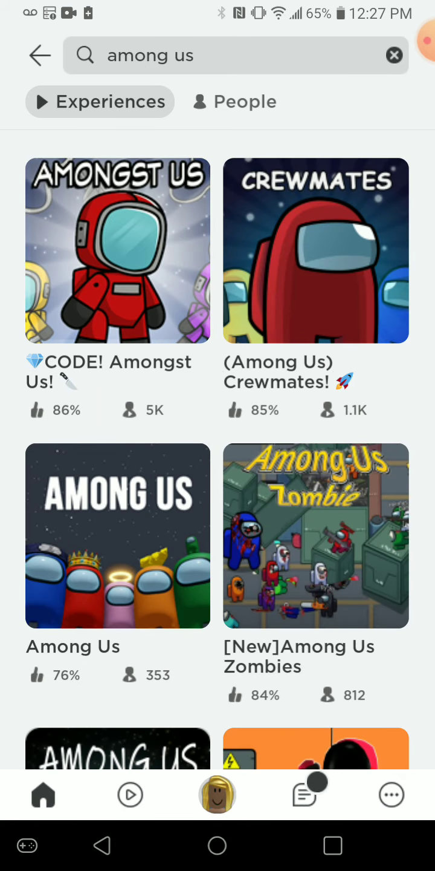
# Step: Select (Among Us) Crewmates! from the results and hit Play to join a server
pyautogui.click(316, 250)
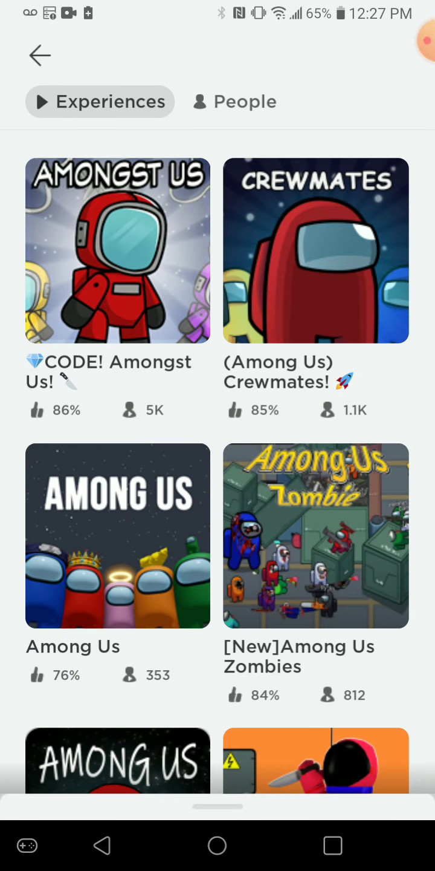
pyautogui.click(118, 250)
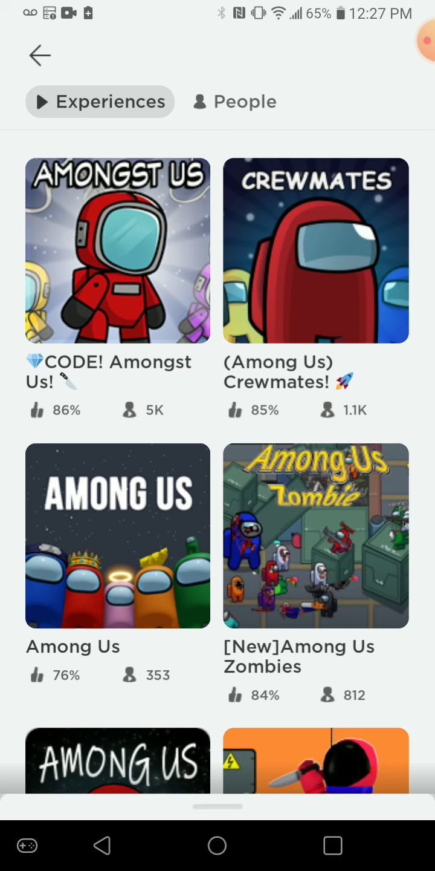
pyautogui.click(314, 250)
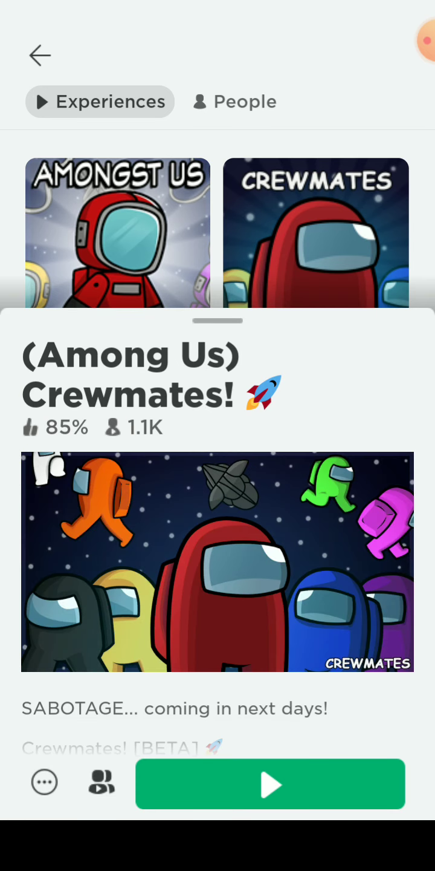
pyautogui.click(271, 784)
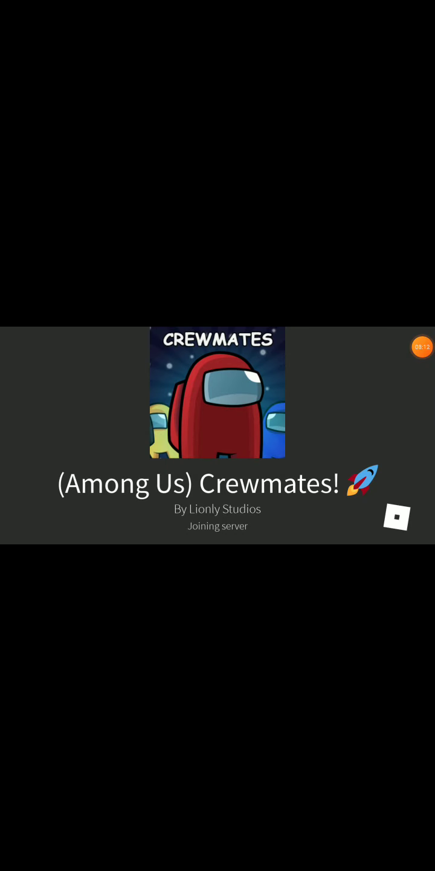